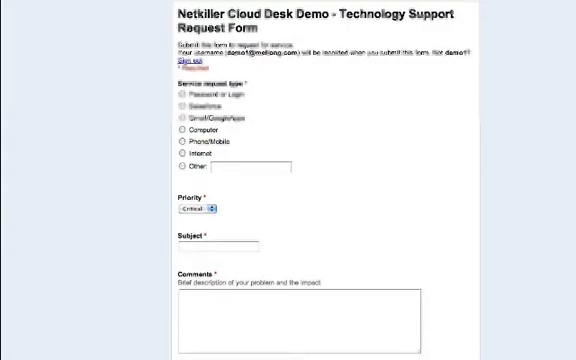
Switch from the Gmail inbox to the Google Groups home page via the Google bar
{"action": "scroll", "scroll_direction": "down", "scroll_amount": 3}
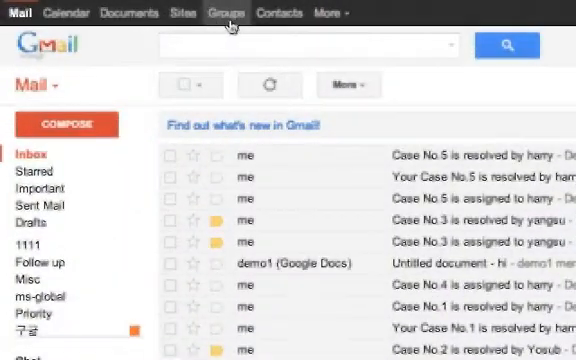
{"action": "left_click", "coordinate": [228, 12]}
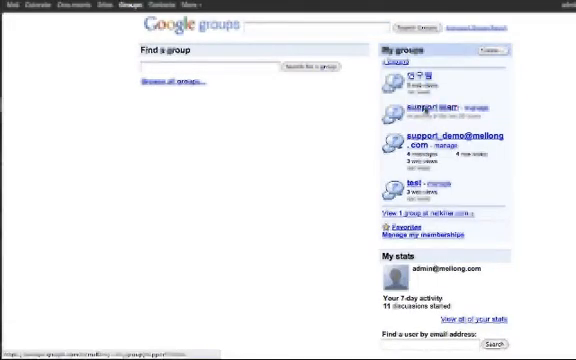
{"action": "left_click", "coordinate": [416, 100]}
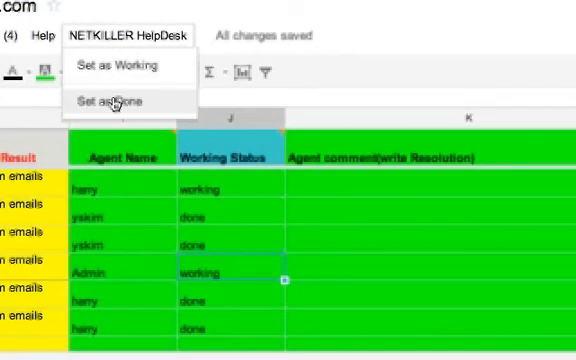
Mark Admin's support request as Done via NETKILLER HelpDesk > Set as Done
{"action": "left_click", "coordinate": [104, 100]}
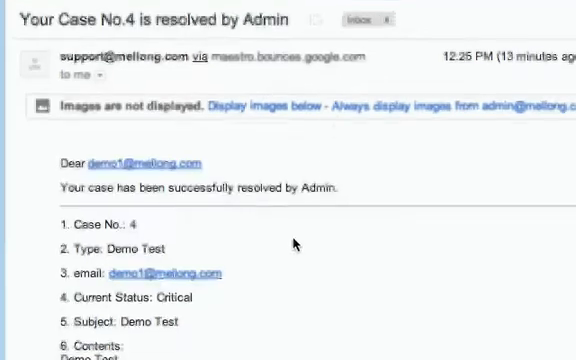
Scroll through the 'Your Case No.4 is resolved by Admin' email to the feedback request
{"action": "scroll", "scroll_direction": "down", "scroll_amount": 3}
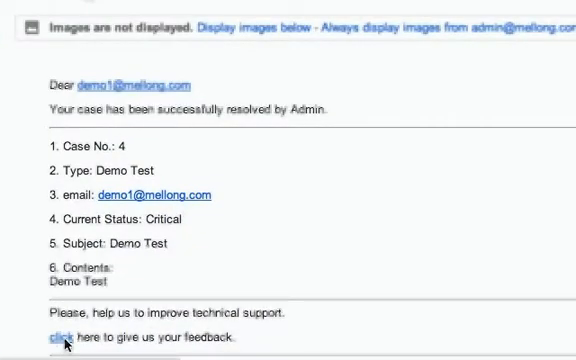